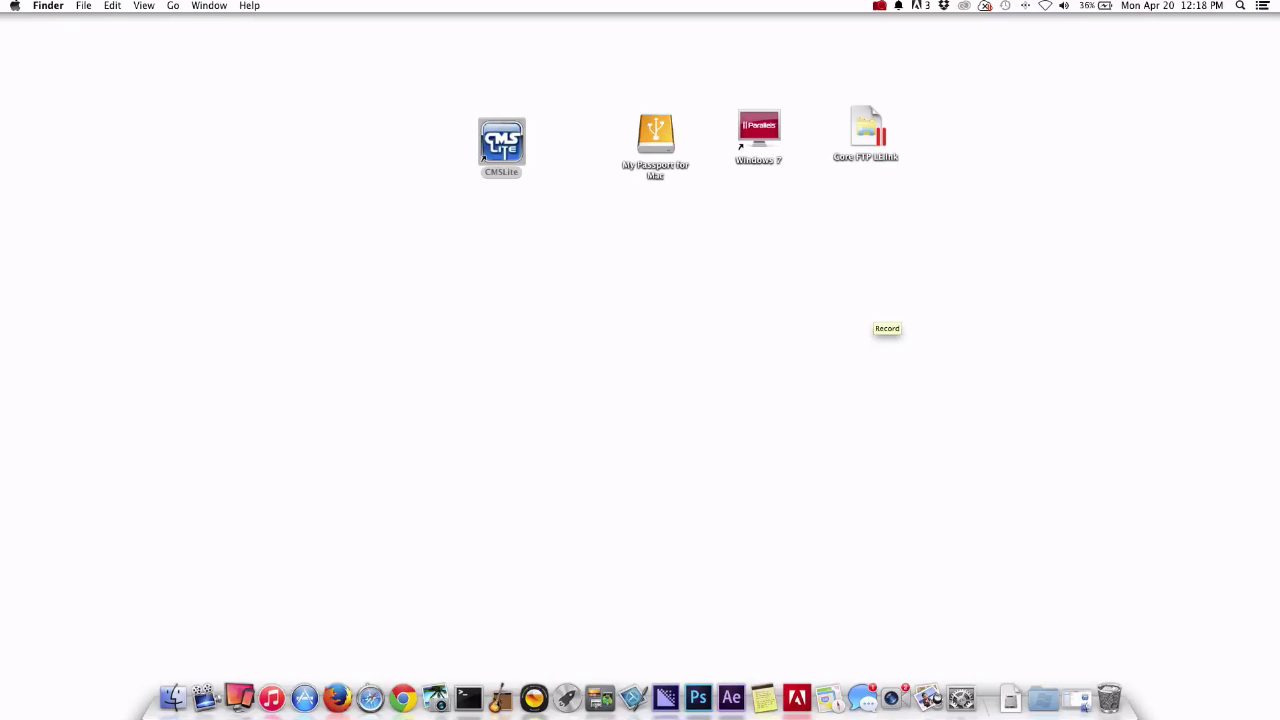
- Launch CMS Lite from its desktop icon to reach the login window
left_click(500, 144)
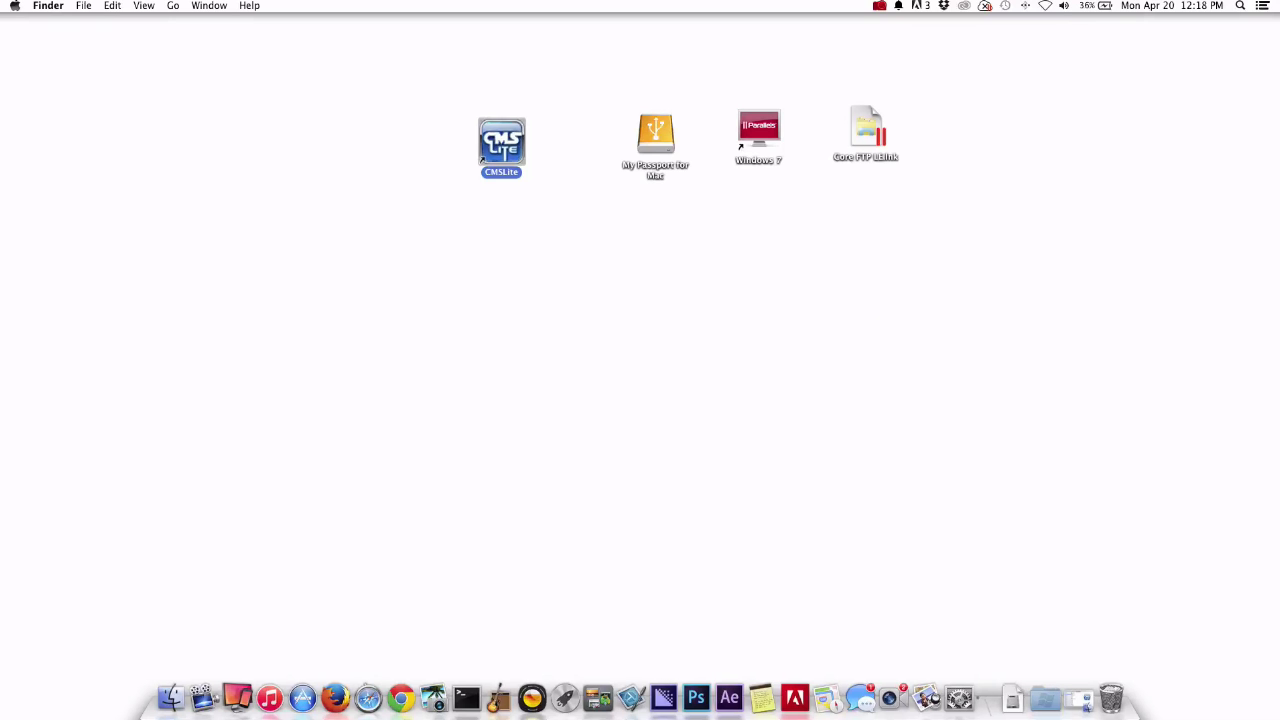
double_click(500, 144)
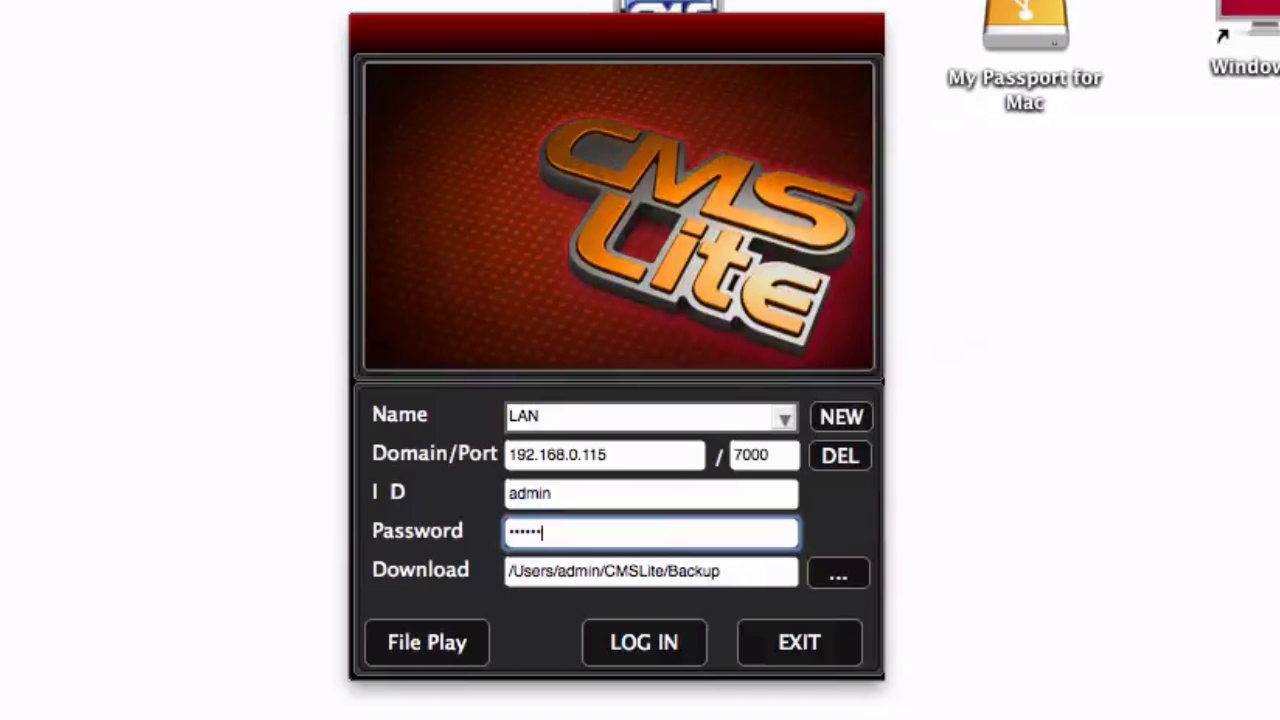
- Exit the CMS Lite login window back to the desktop
left_click(644, 642)
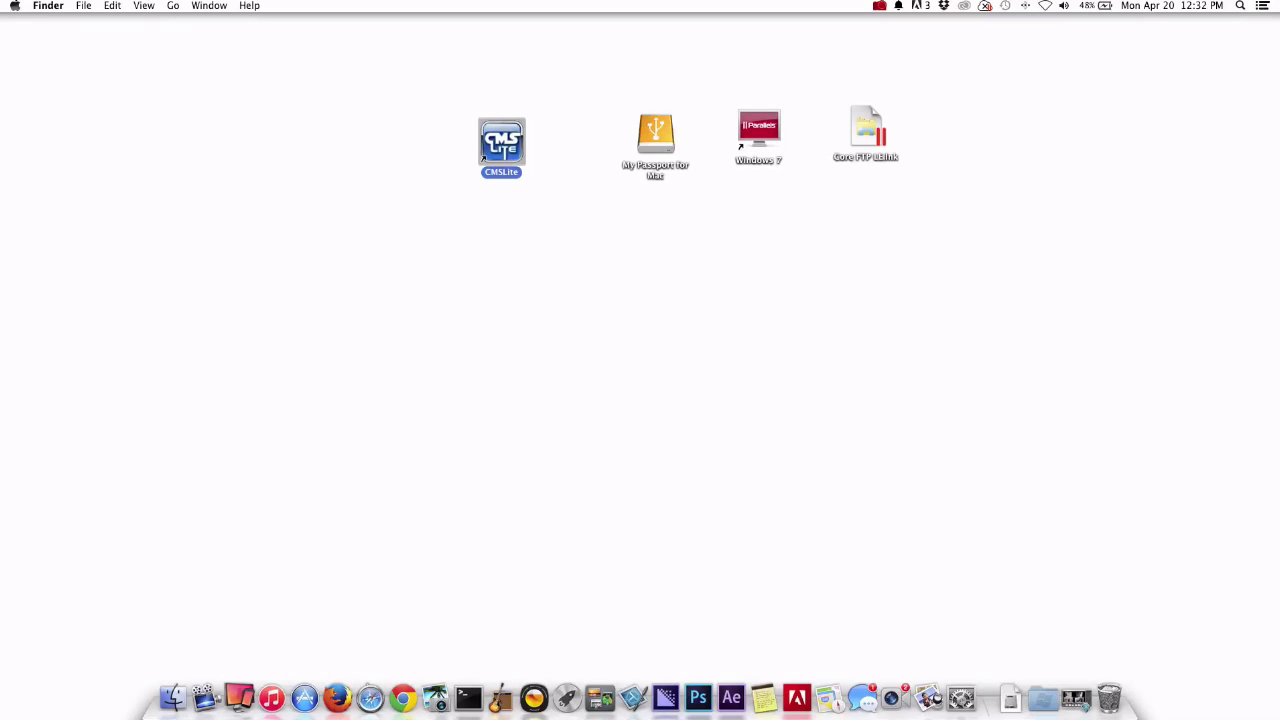
- Relaunch CMS Lite and choose Documents > iDVR-CMS as the download folder
double_click(500, 144)
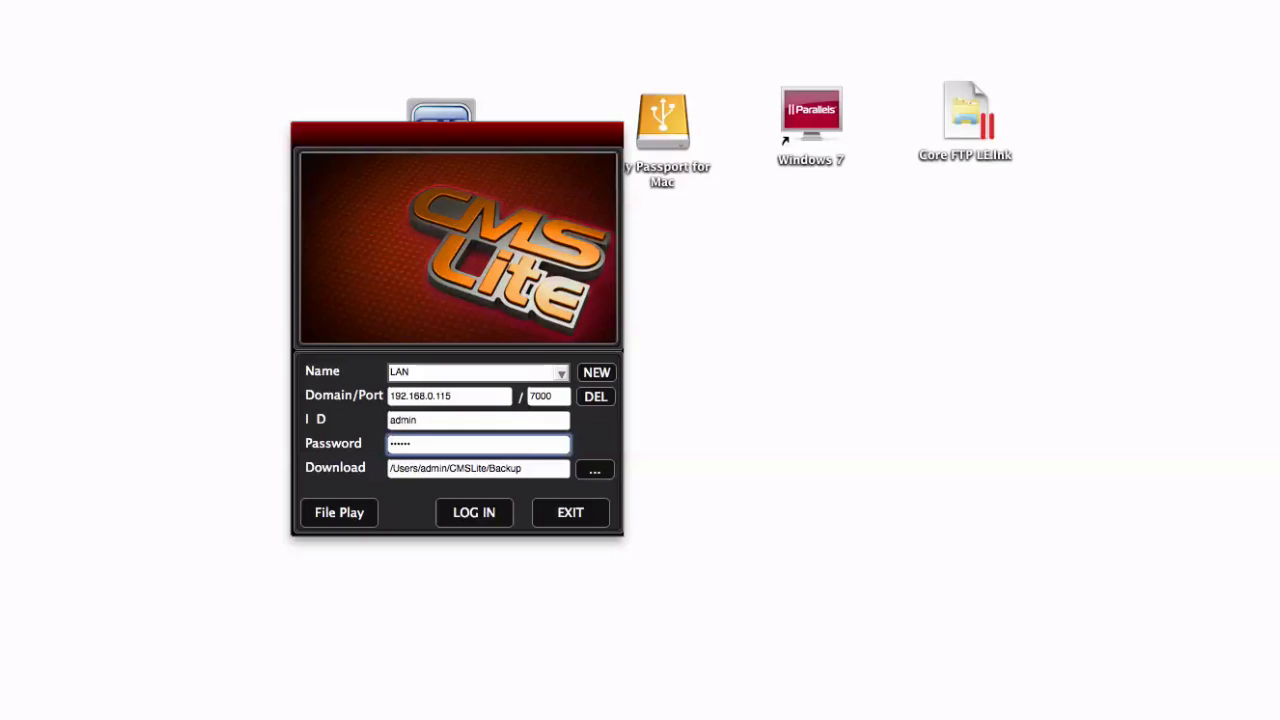
left_click(478, 468)
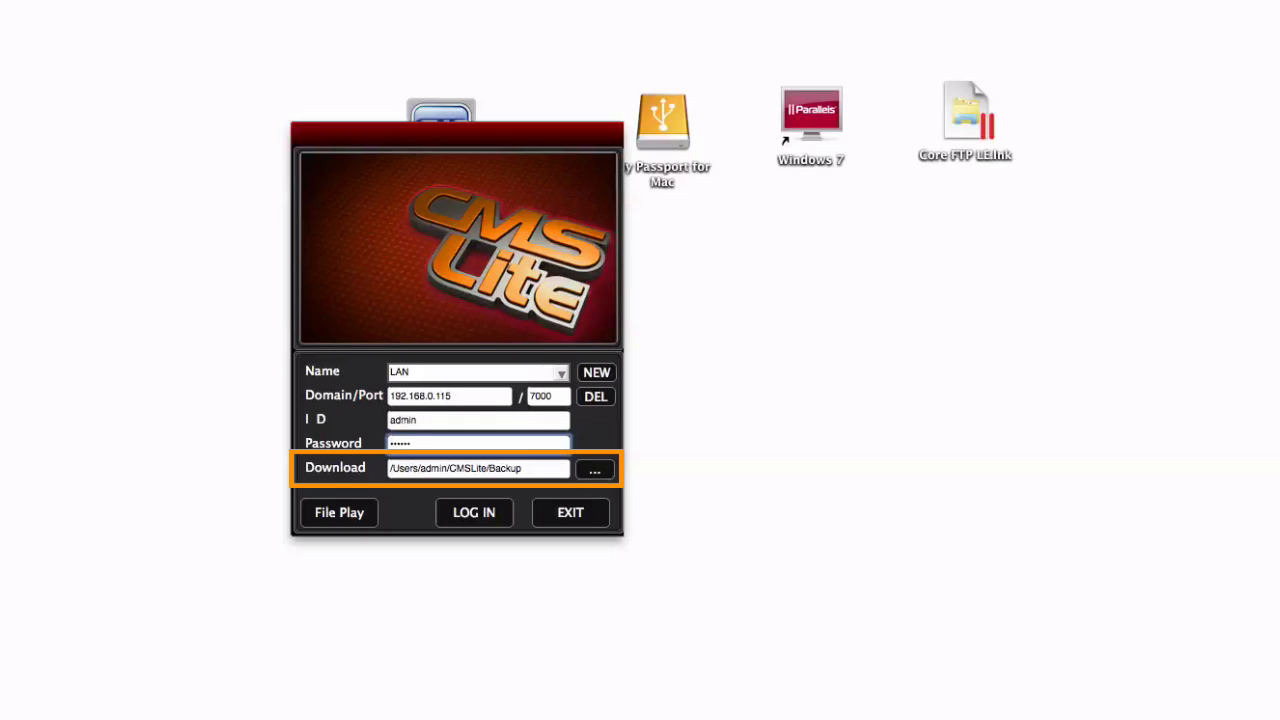
left_click(478, 444)
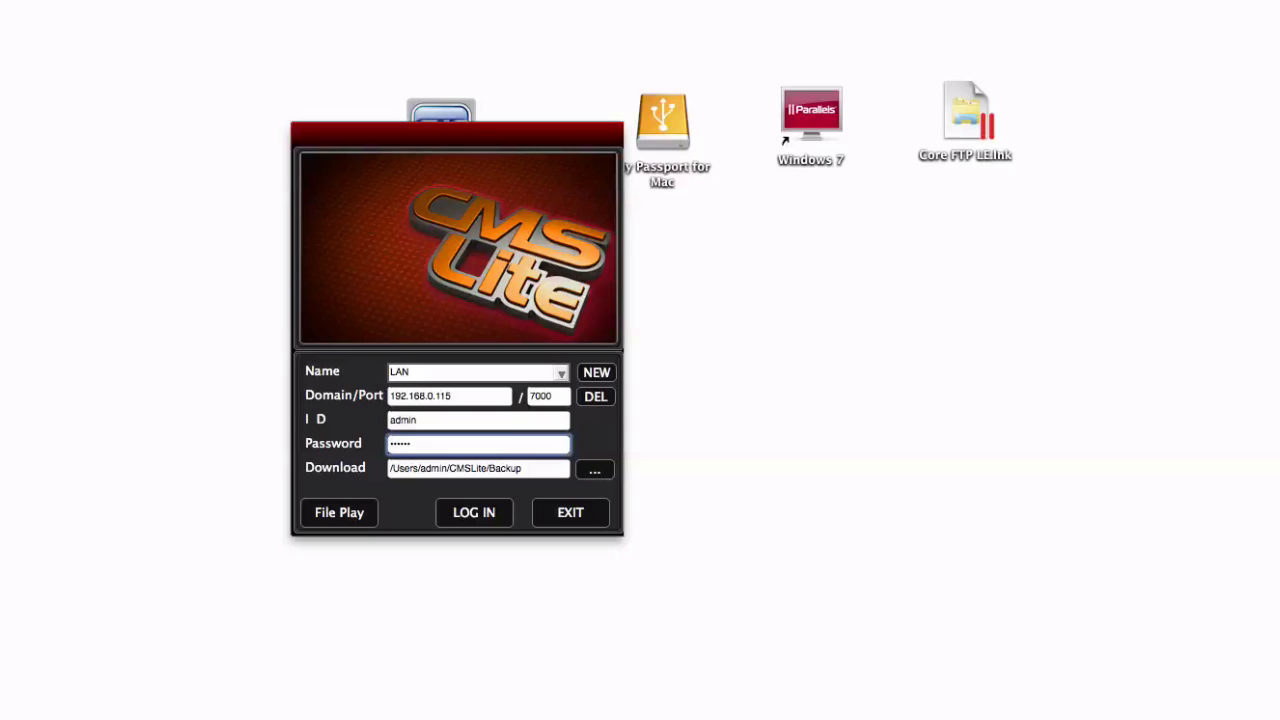
left_click(594, 468)
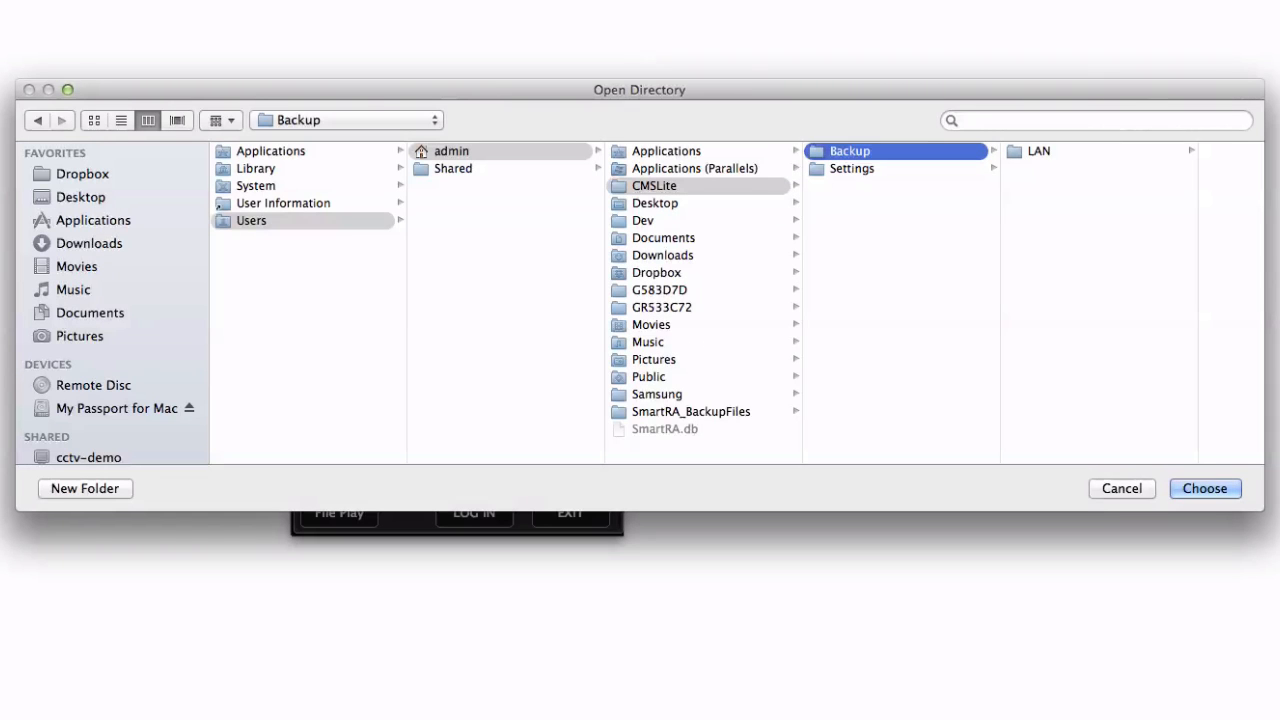
left_click(92, 312)
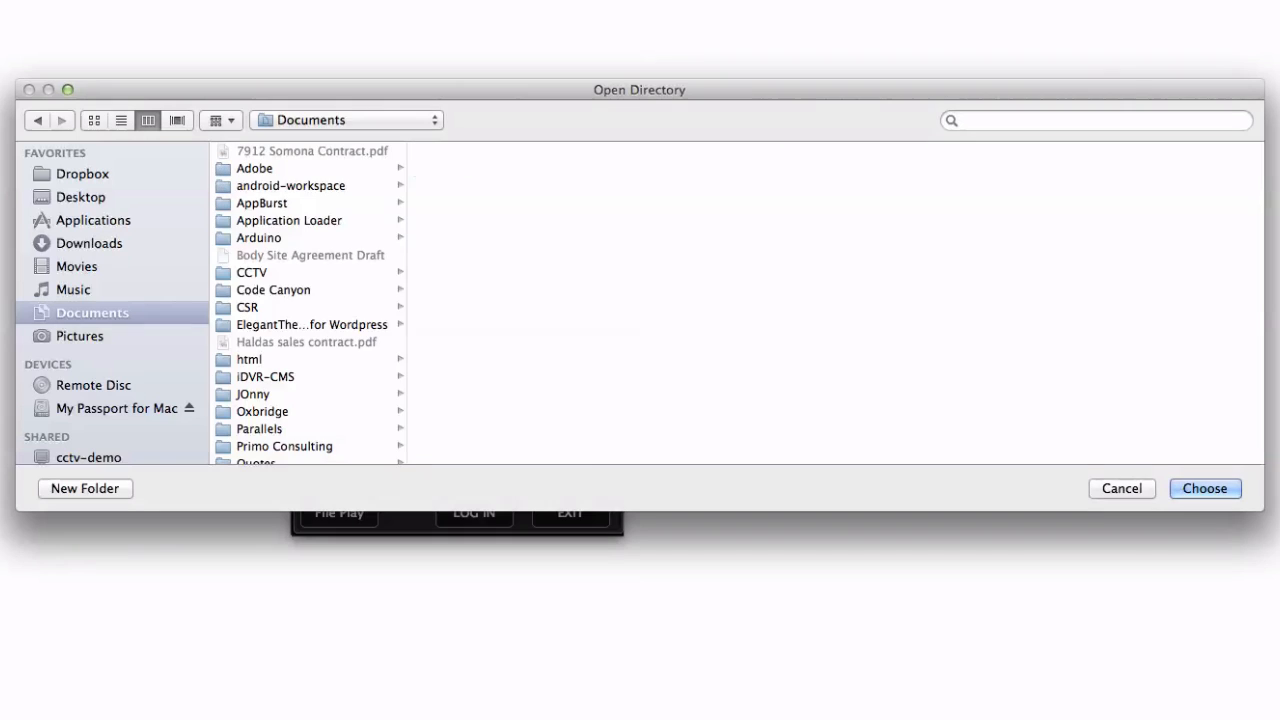
left_click(264, 376)
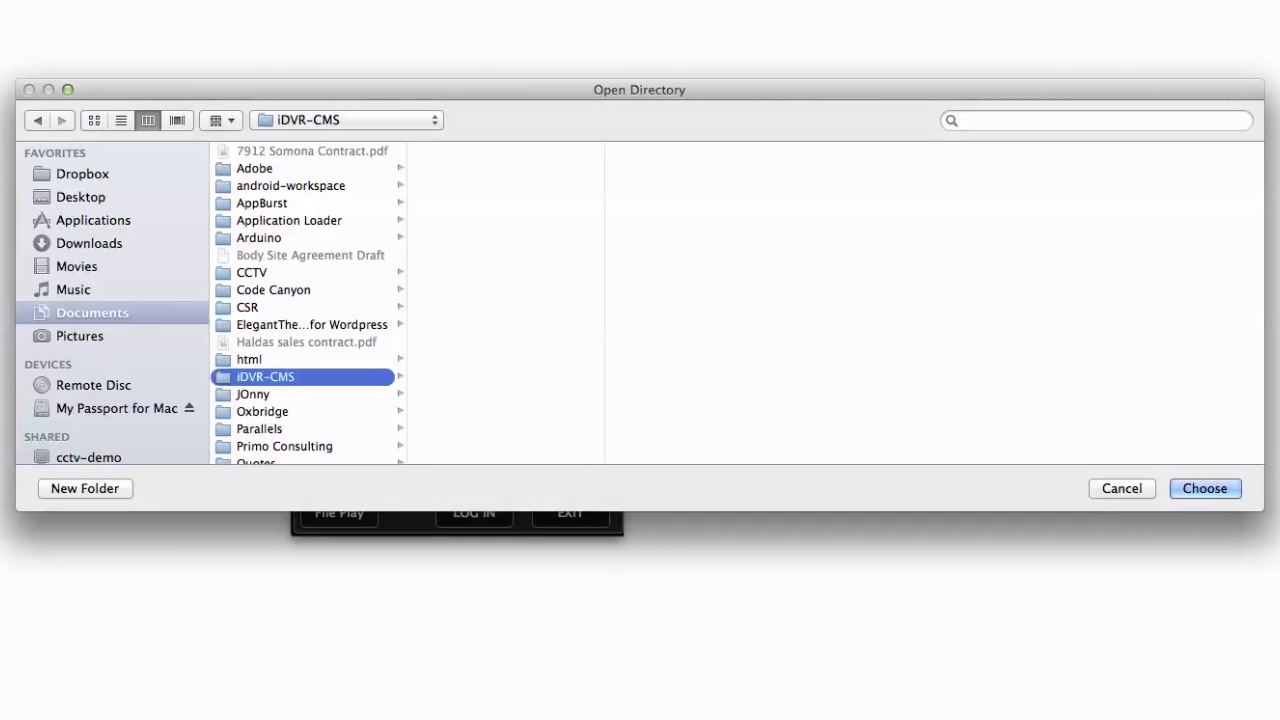
left_click(1204, 488)
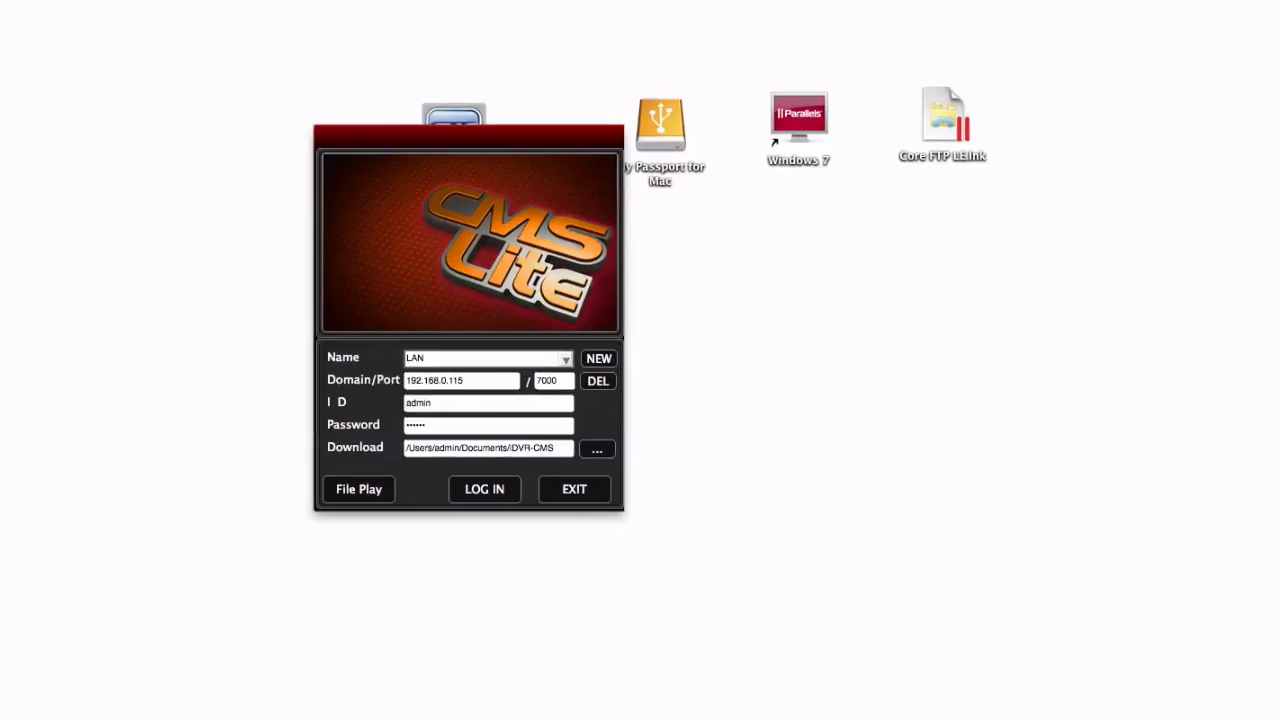
- Log in to the DVR's four live feeds and start the Remote Search for recordings
left_click(484, 488)
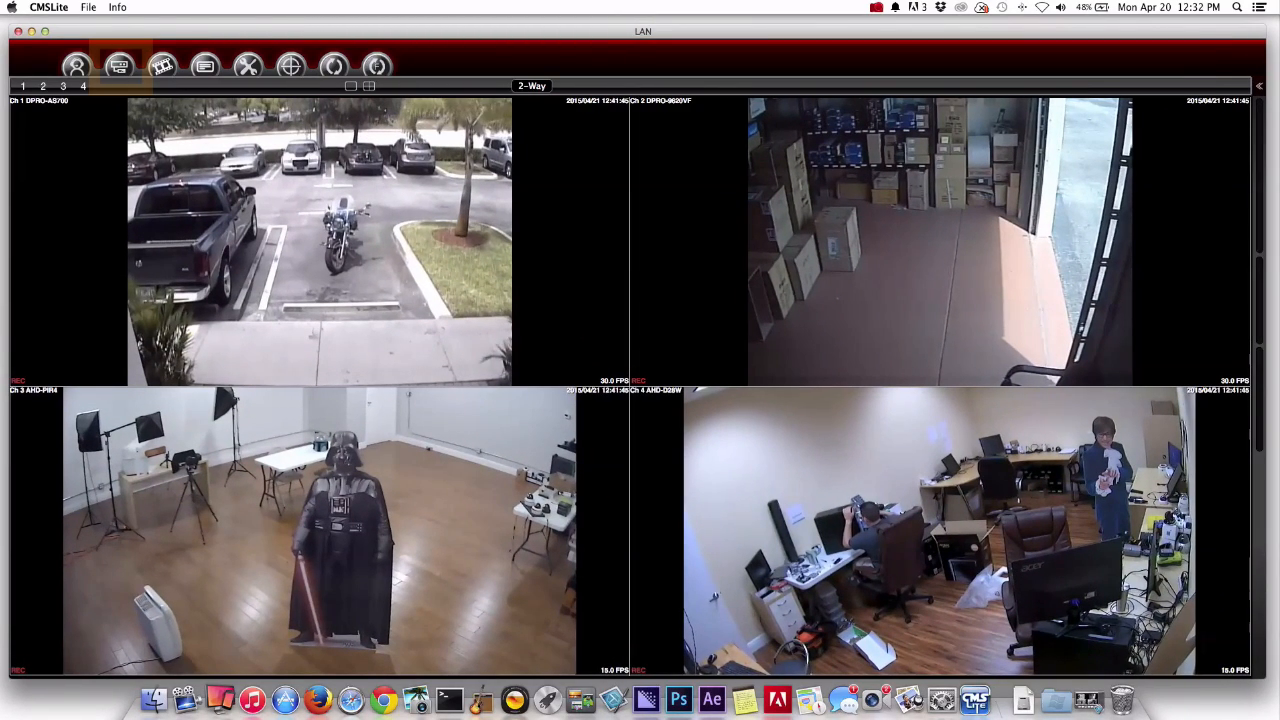
left_click(120, 66)
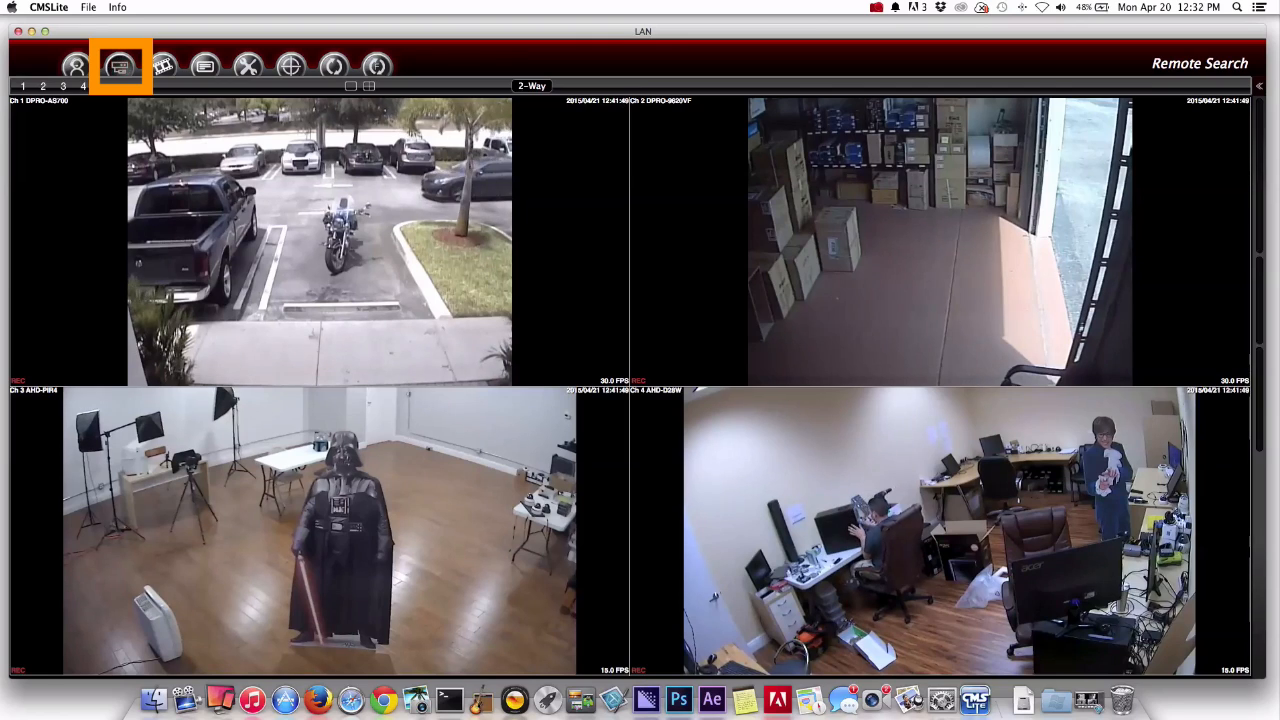
left_click(120, 66)
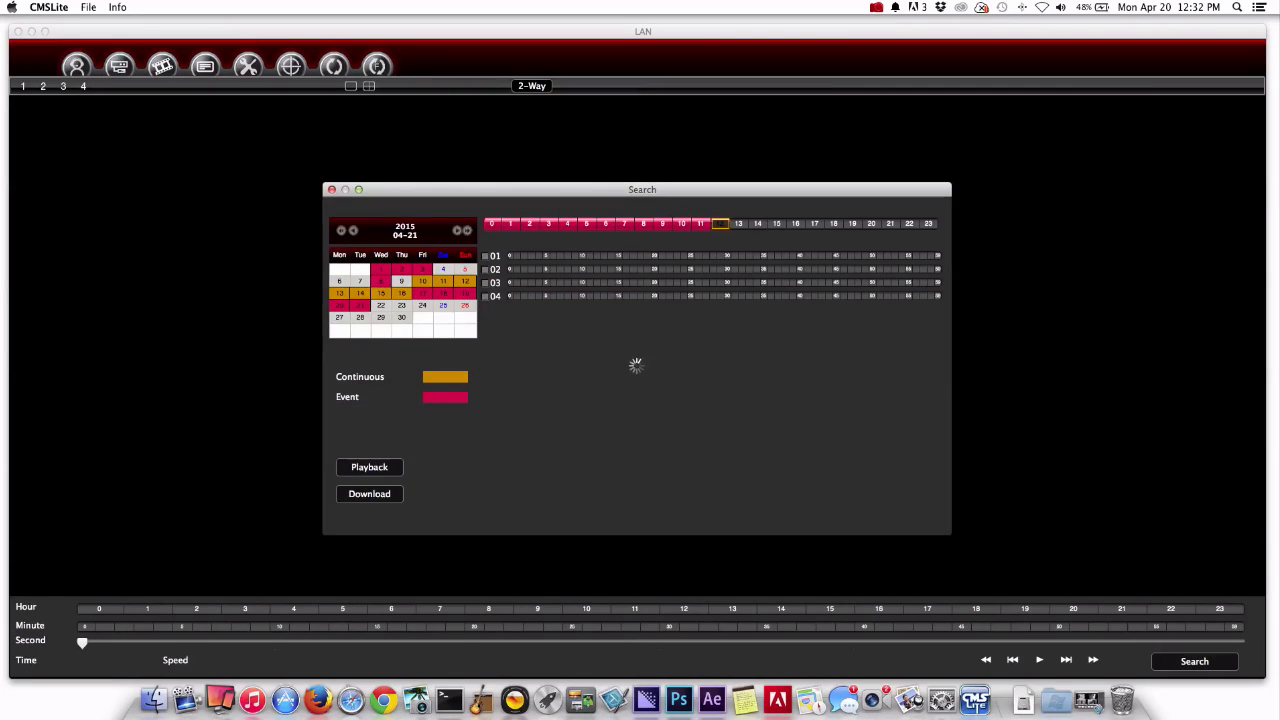
- Play back the April 21, 2015 recordings across all four cameras
left_click(1194, 660)
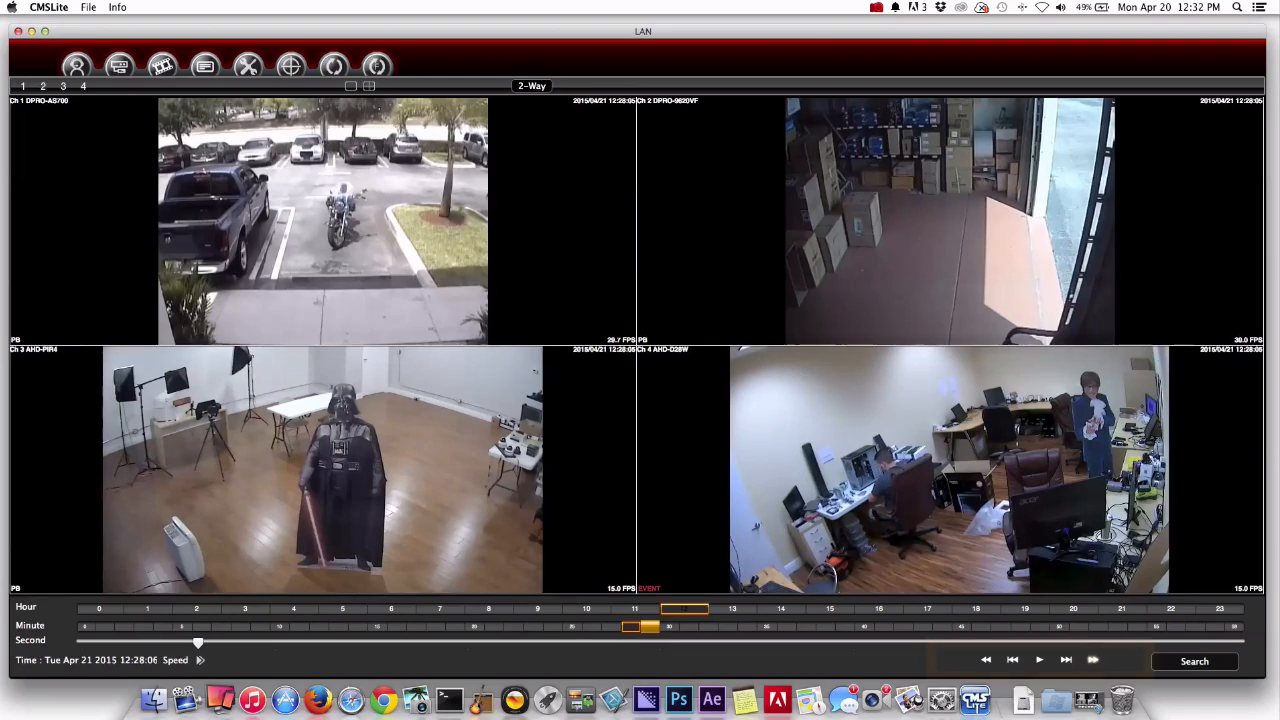
- Run the April 21 four-camera playback forward to about 12:29:16
left_click(1066, 660)
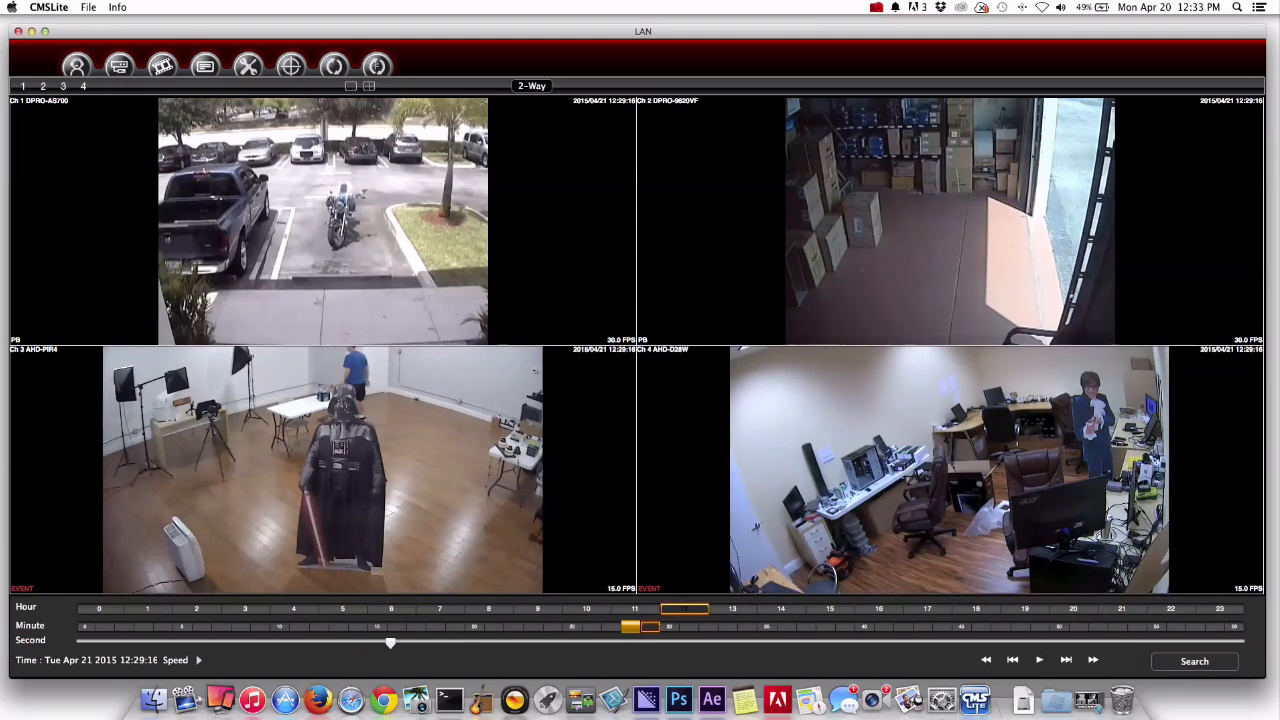
- Download the chosen April 21 time range to a file in the iDVR-CMS folder
left_click(1194, 660)
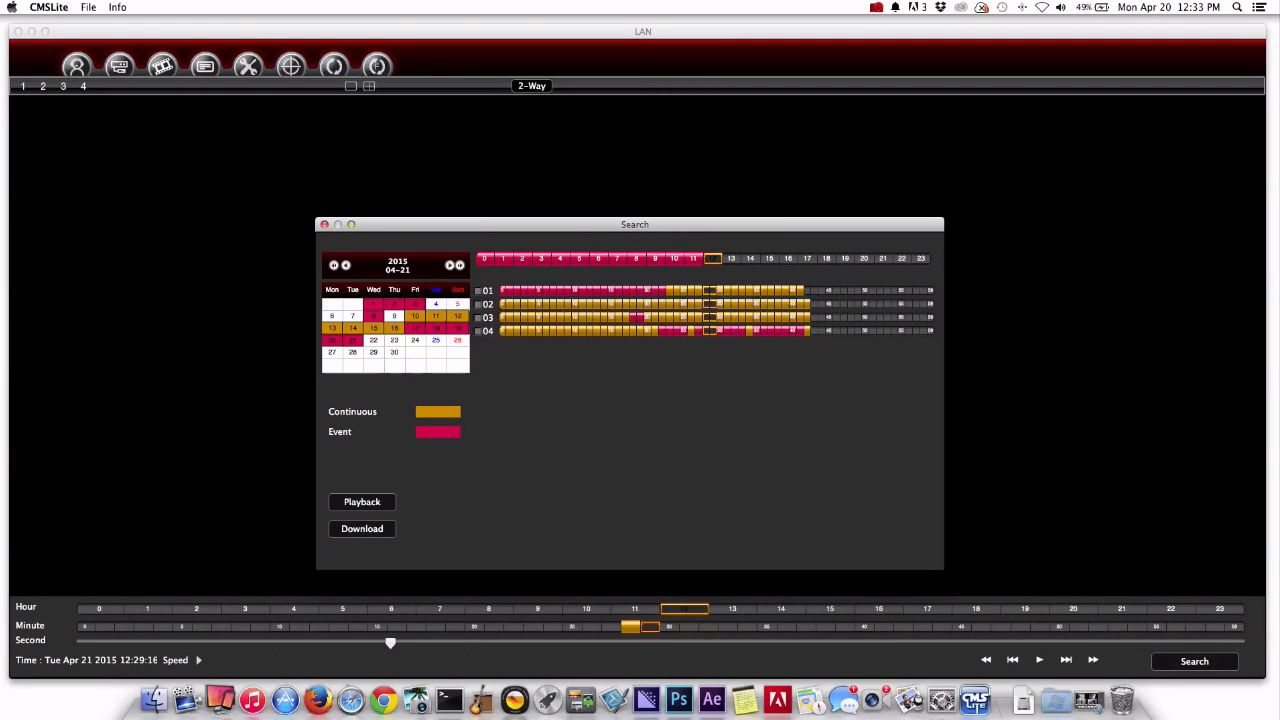
left_click(360, 528)
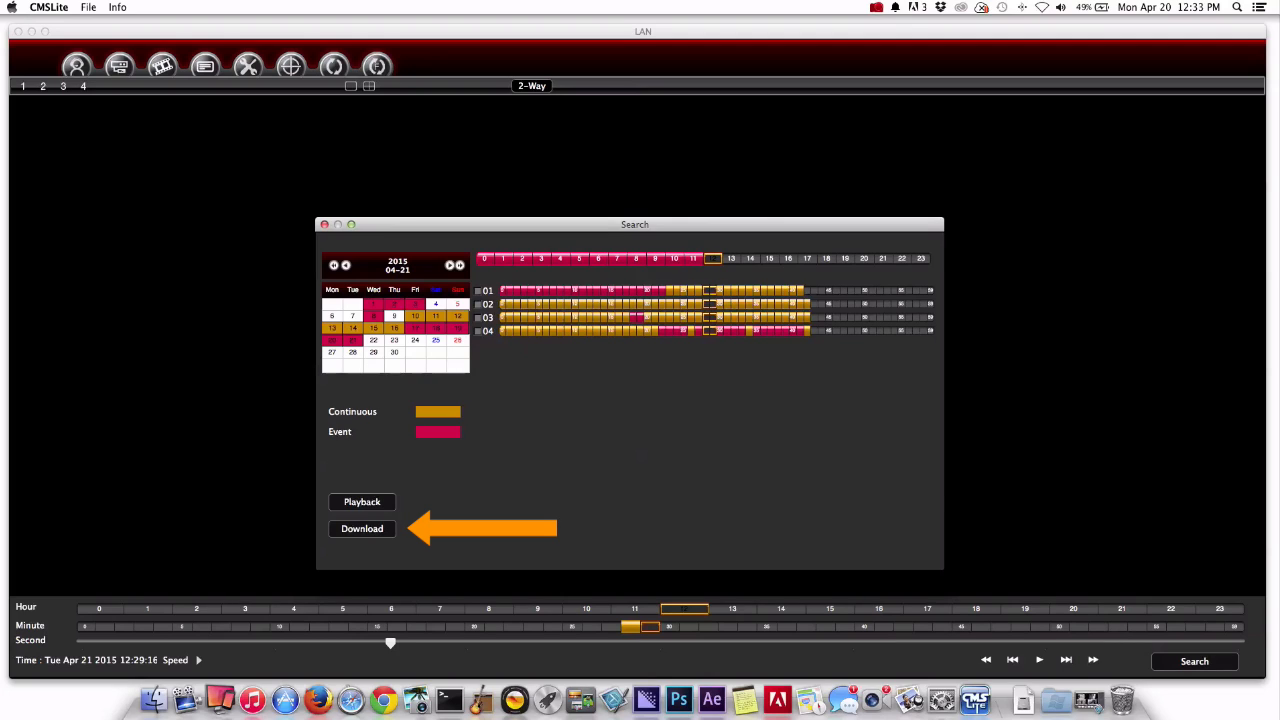
left_click(360, 528)
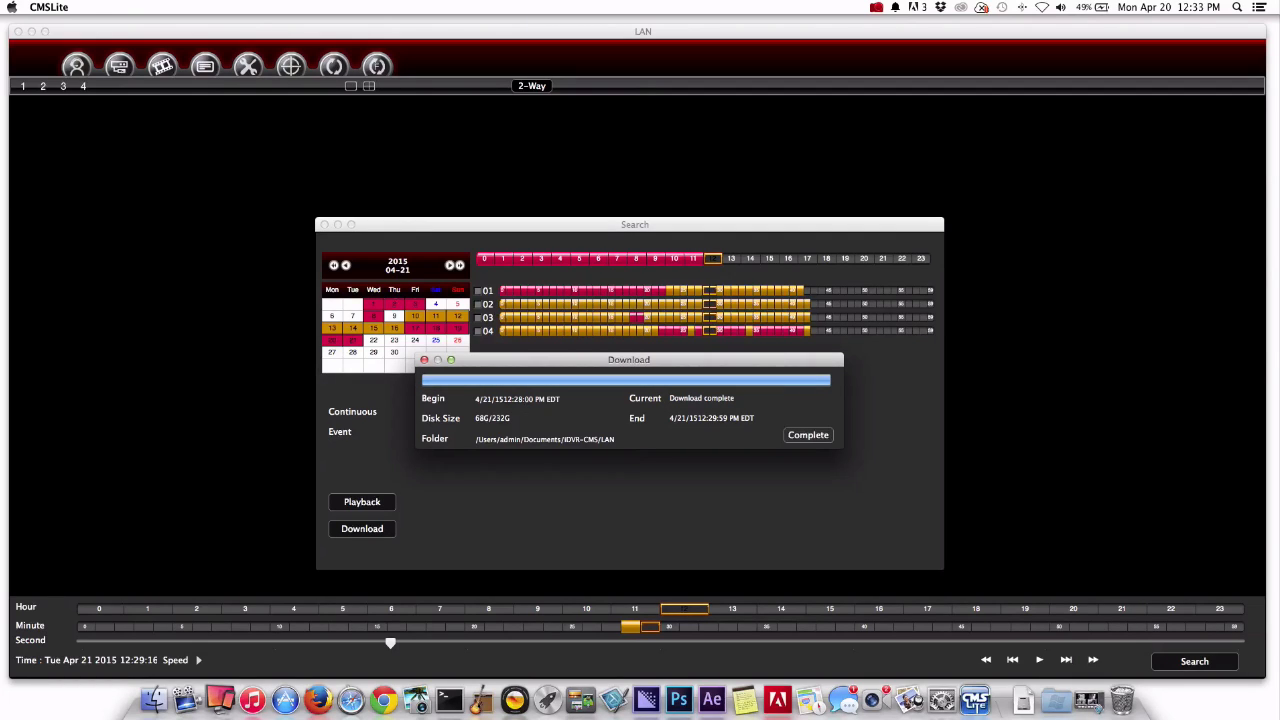
- Dismiss the download report and load the April 21 .cms file for local playback
left_click(808, 434)
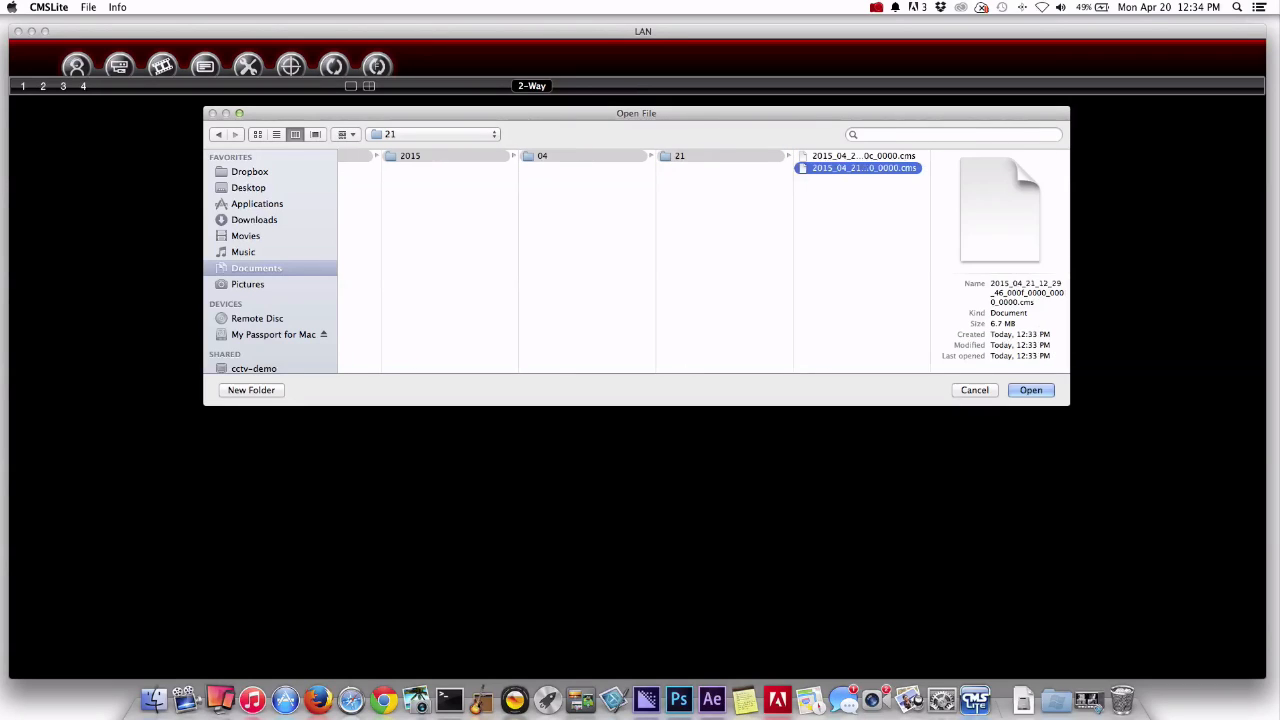
left_click(862, 156)
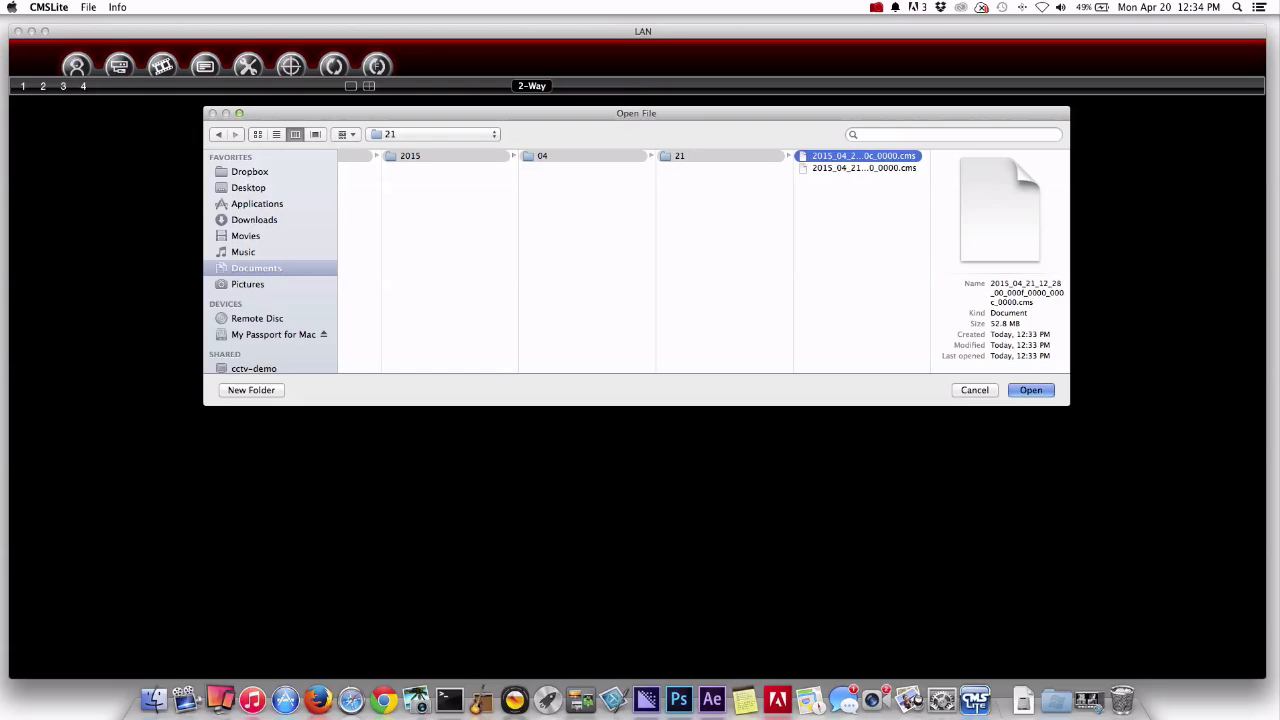
left_click(1030, 390)
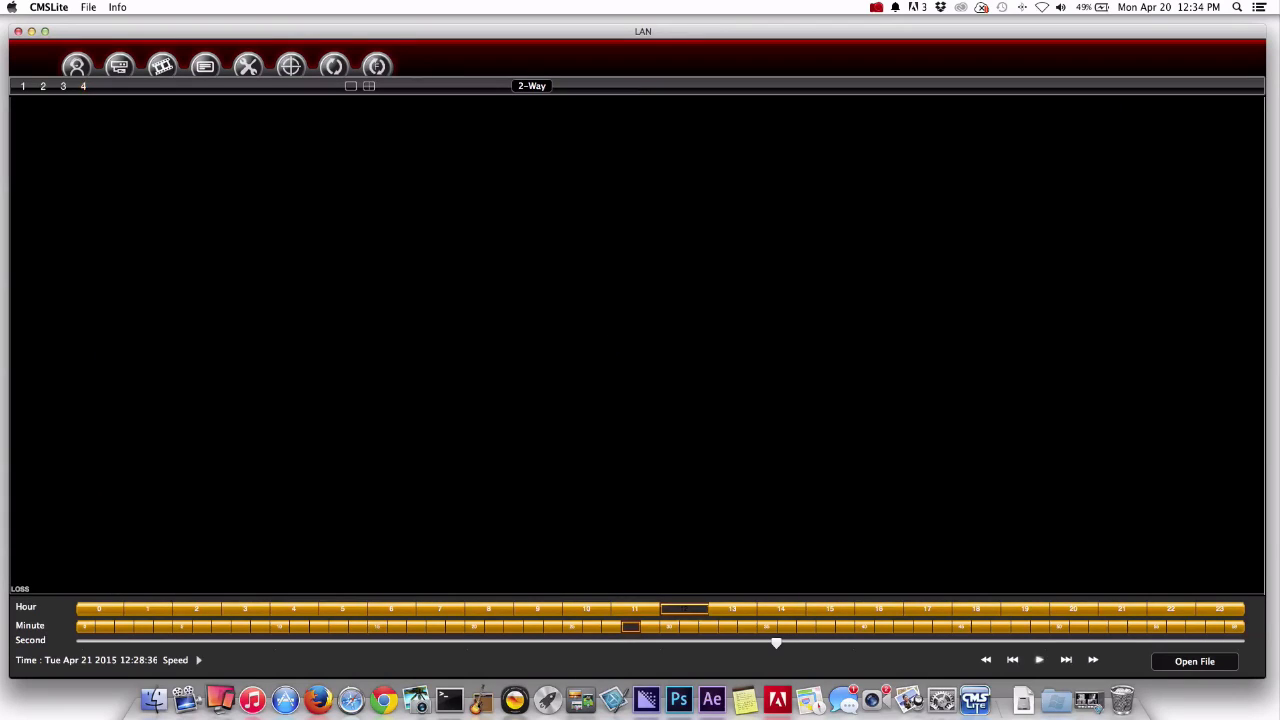
- Play the downloaded recording and show it in the 4-way split layout
left_click(1038, 660)
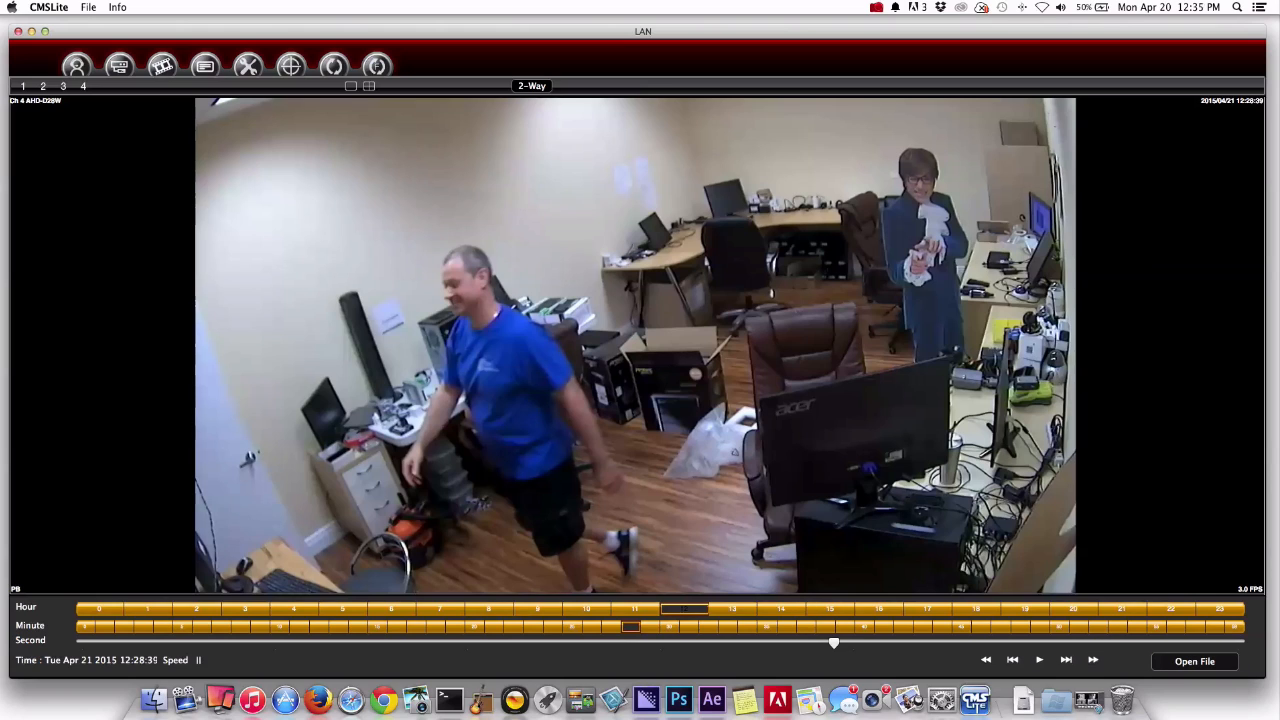
left_click(368, 86)
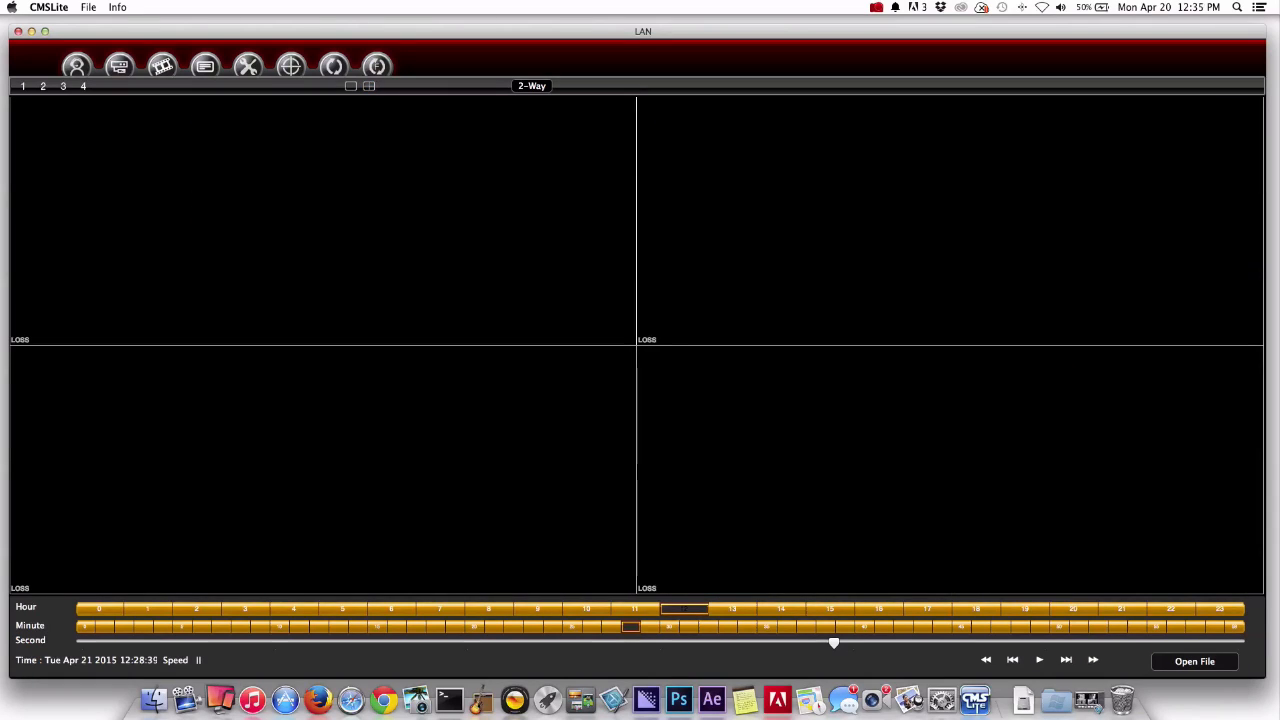